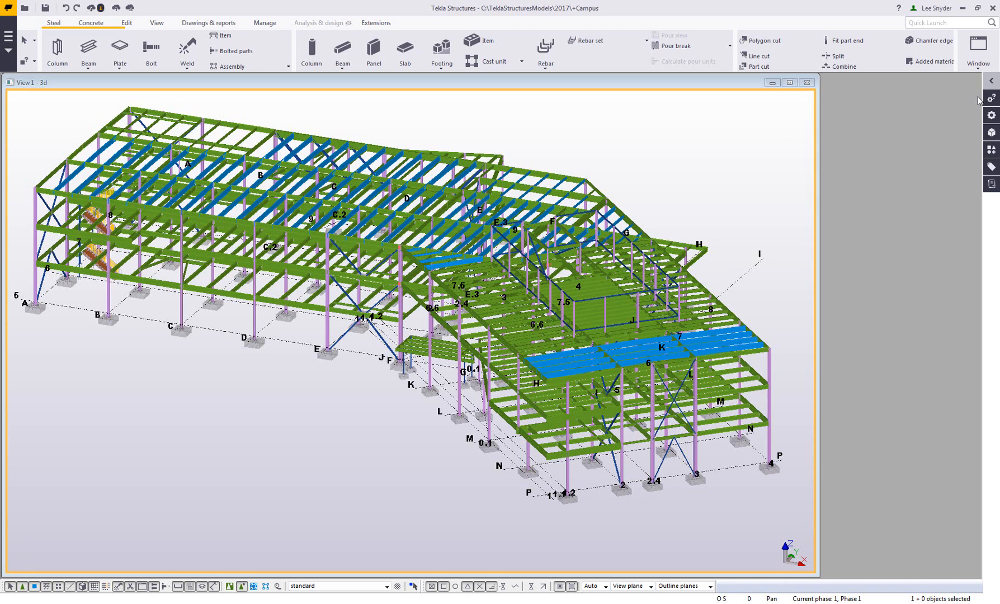
{"action": "mouse_move", "coordinate": [993, 99]}
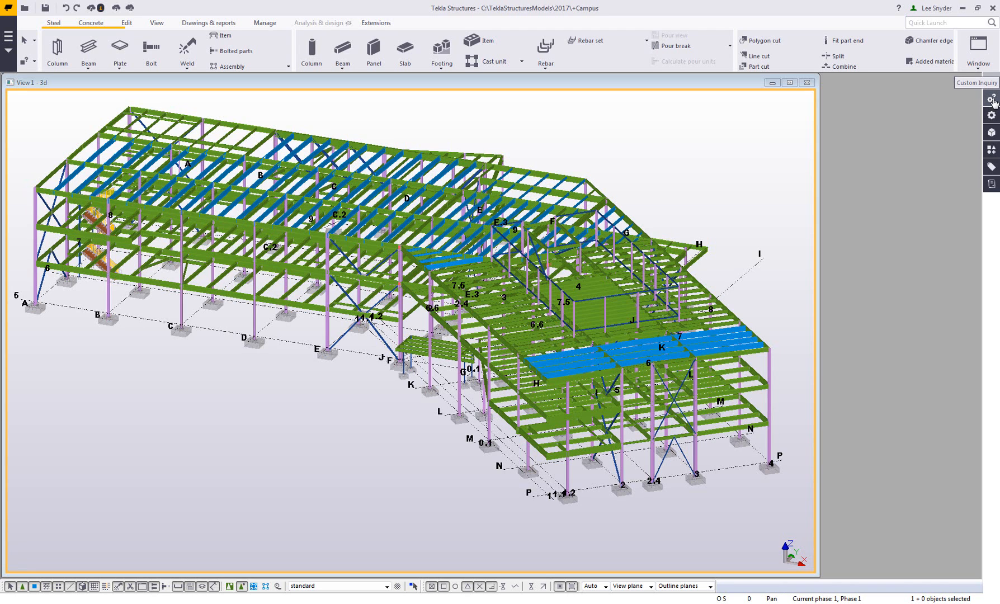
Open the Custom Inquiry side pane on the standard report type.
{"action": "left_click", "coordinate": [990, 99]}
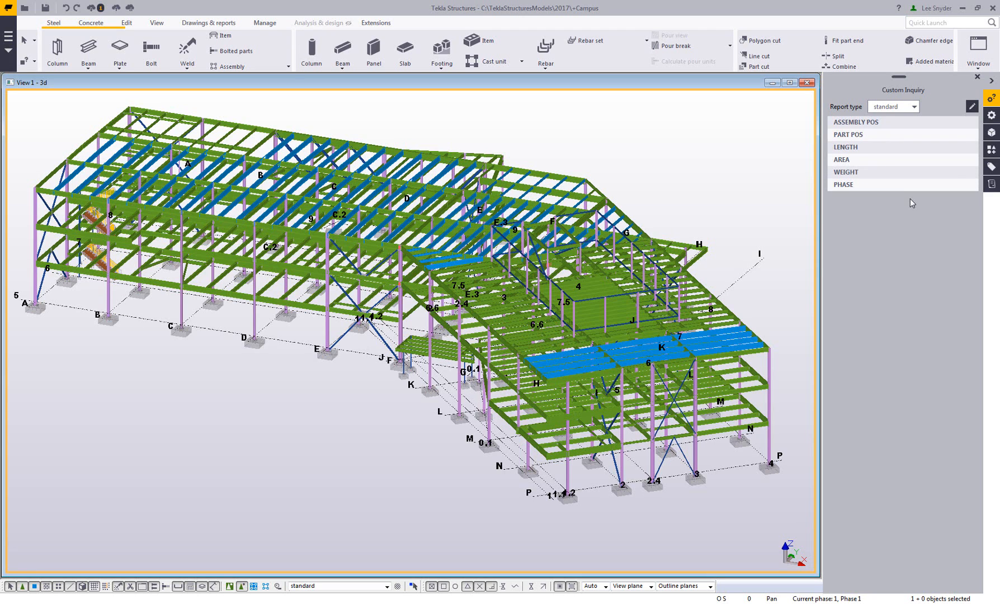
{"action": "mouse_move", "coordinate": [926, 117]}
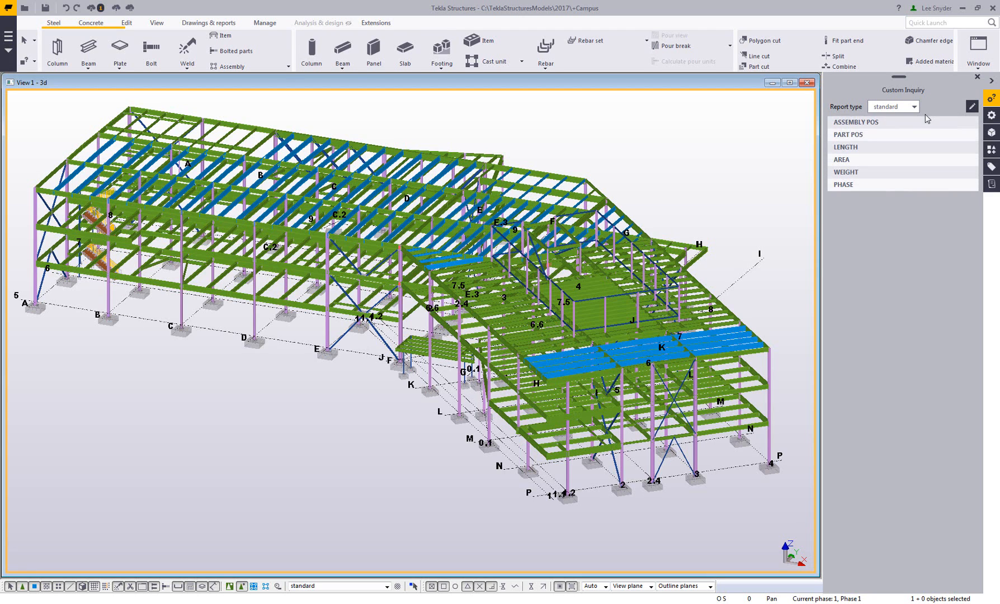
{"action": "mouse_move", "coordinate": [893, 223]}
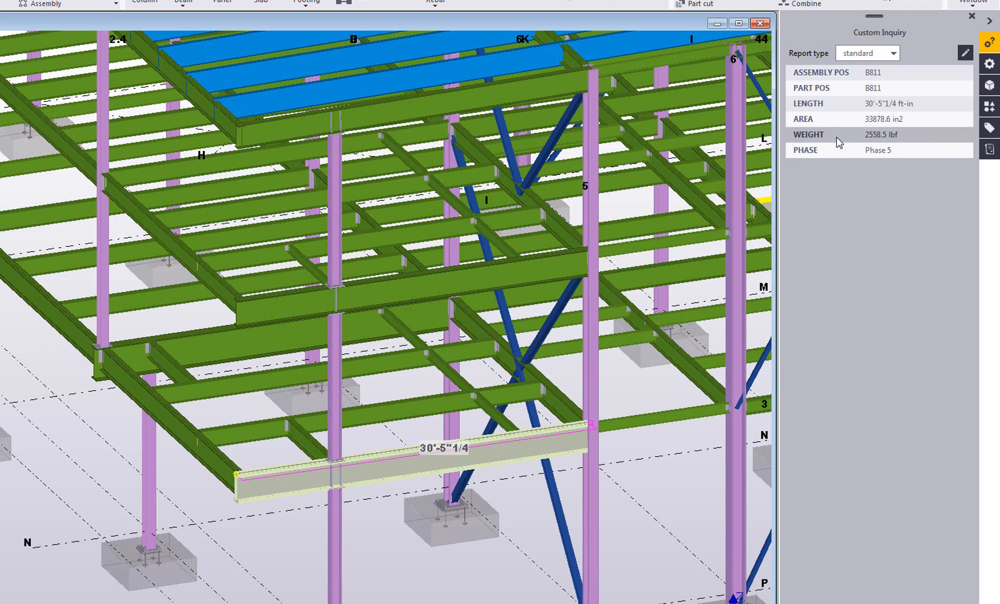
{"action": "right_click", "coordinate": [523, 441]}
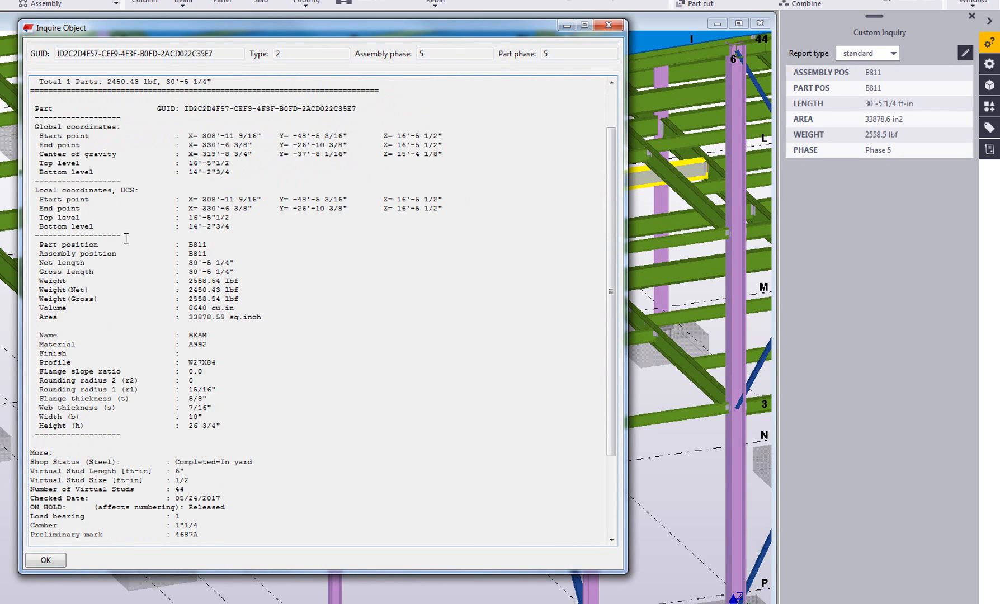
{"action": "scroll", "scroll_direction": "down", "scroll_amount": 3}
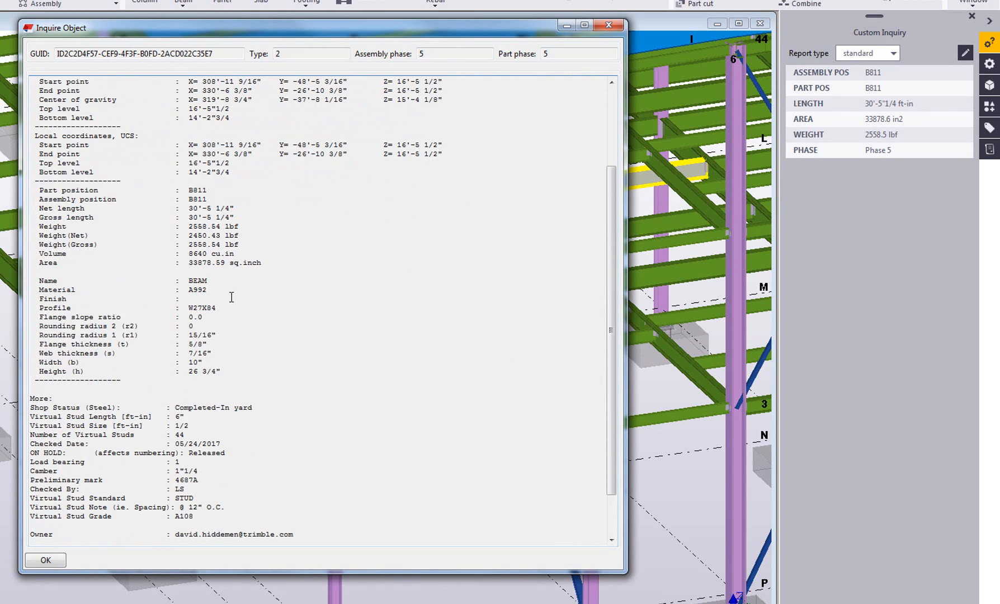
{"action": "scroll", "scroll_direction": "down", "scroll_amount": 3}
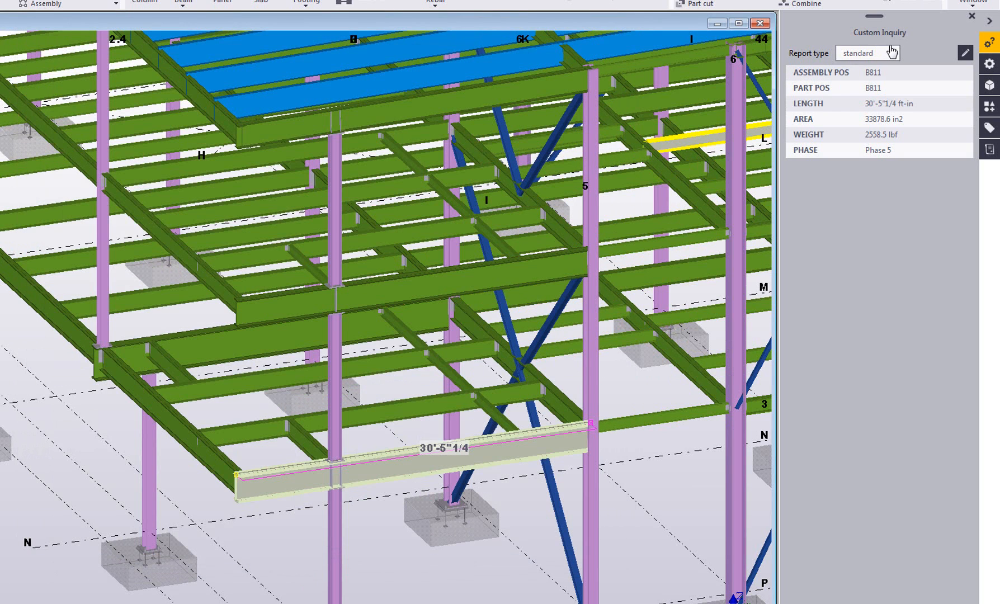
Try the Assembly_Weight and COG report types, then settle on Part_Inquire for beam B811.
{"action": "left_click", "coordinate": [890, 53]}
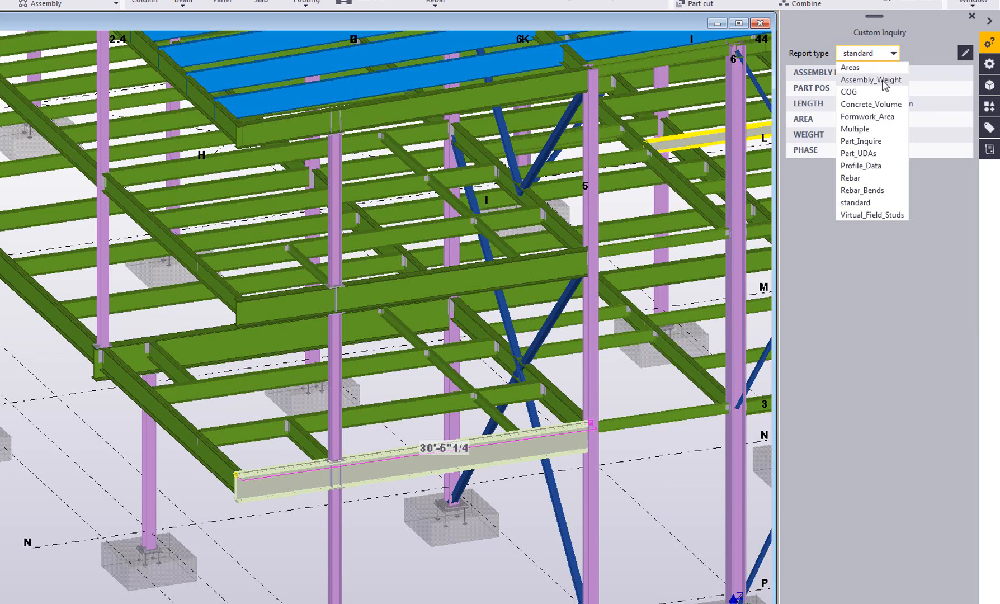
{"action": "left_click", "coordinate": [872, 80]}
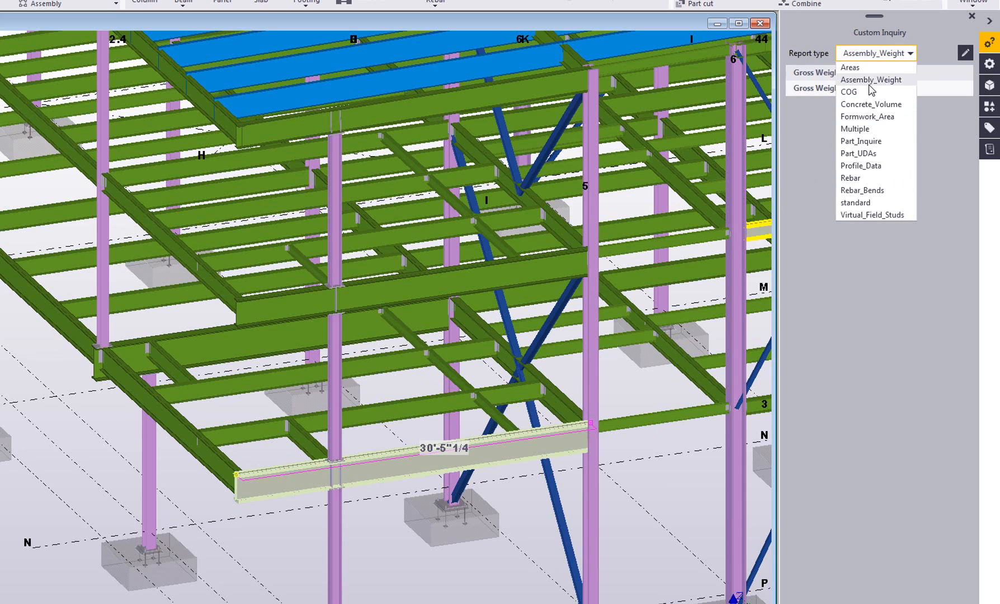
{"action": "left_click", "coordinate": [849, 92]}
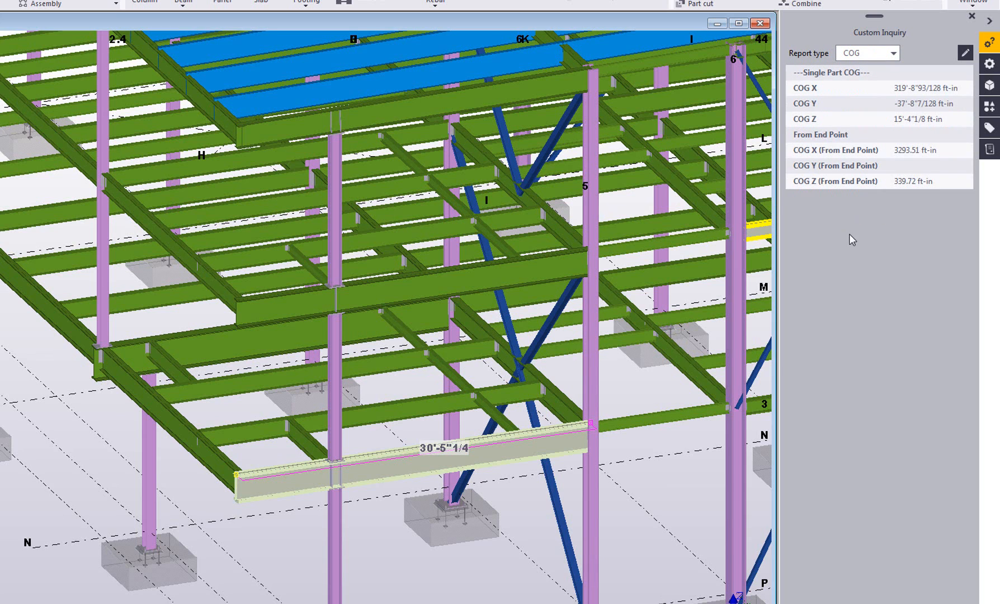
{"action": "left_click", "coordinate": [891, 54]}
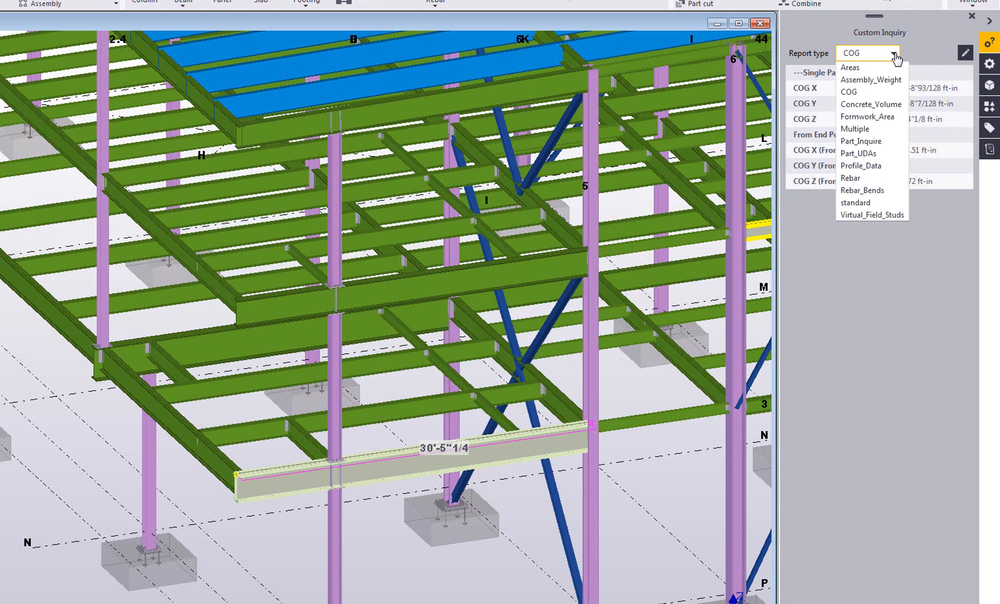
{"action": "left_click", "coordinate": [860, 141]}
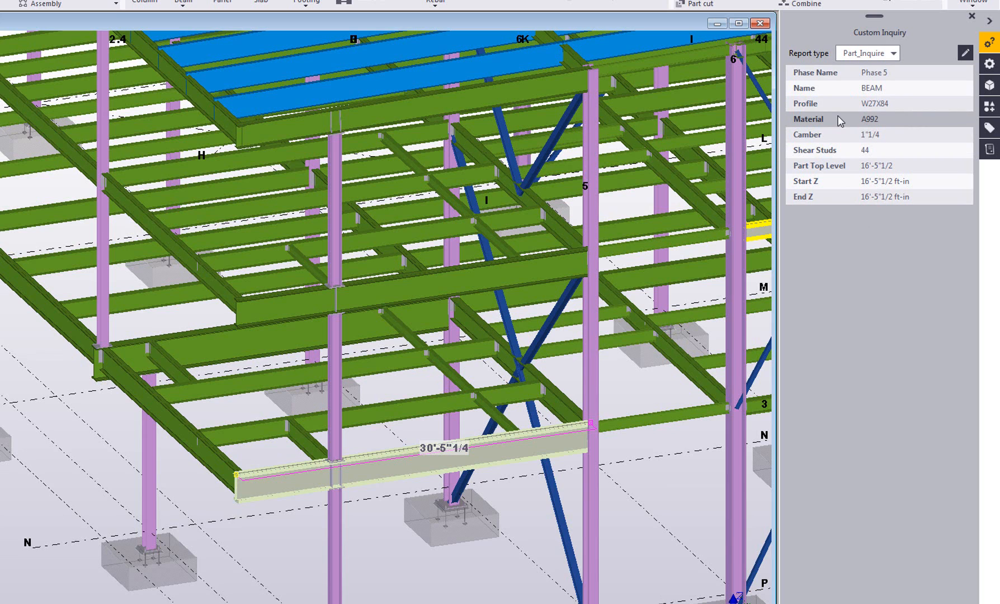
{"action": "mouse_move", "coordinate": [842, 162]}
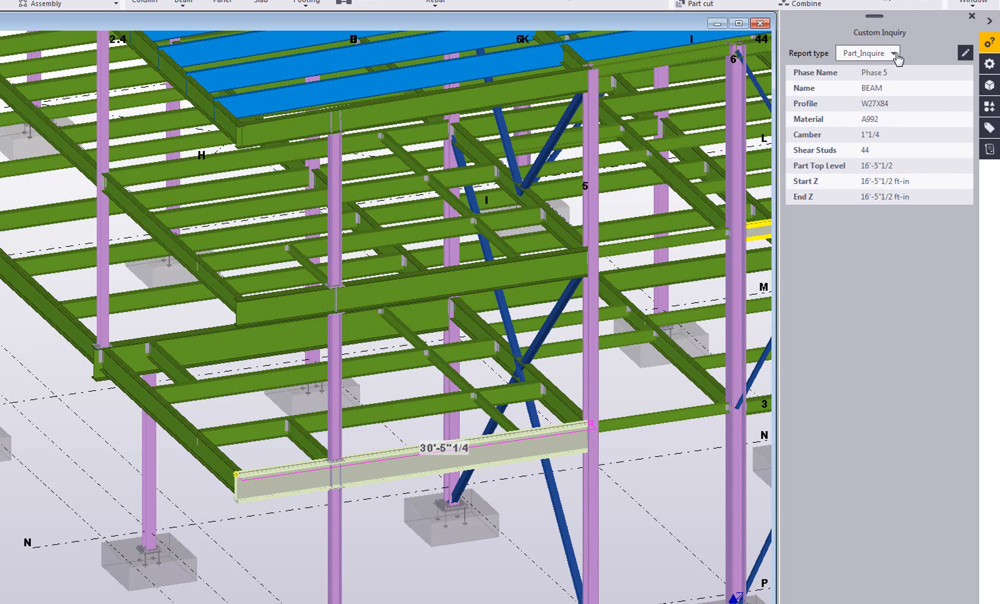
Try the Profile_Data report, then switch to Virtual_Field_Studs showing 44 A108 studs.
{"action": "left_click", "coordinate": [895, 53]}
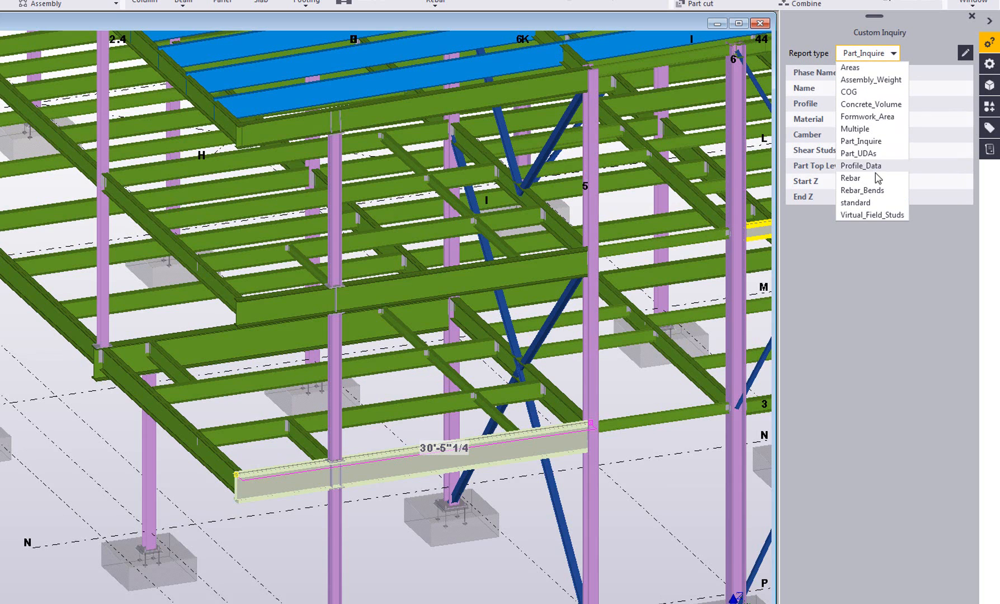
{"action": "left_click", "coordinate": [860, 165]}
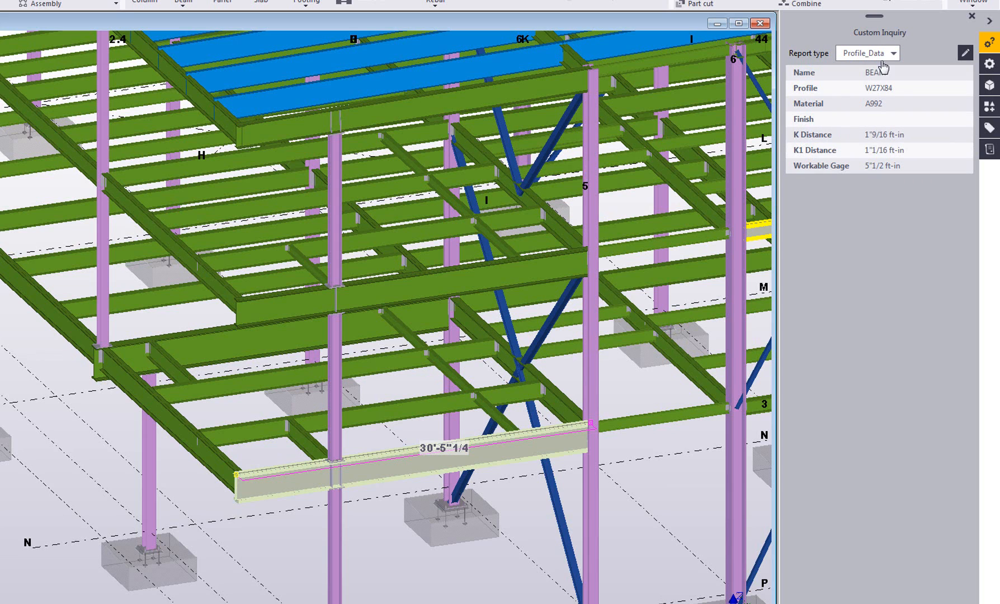
{"action": "left_click", "coordinate": [893, 53]}
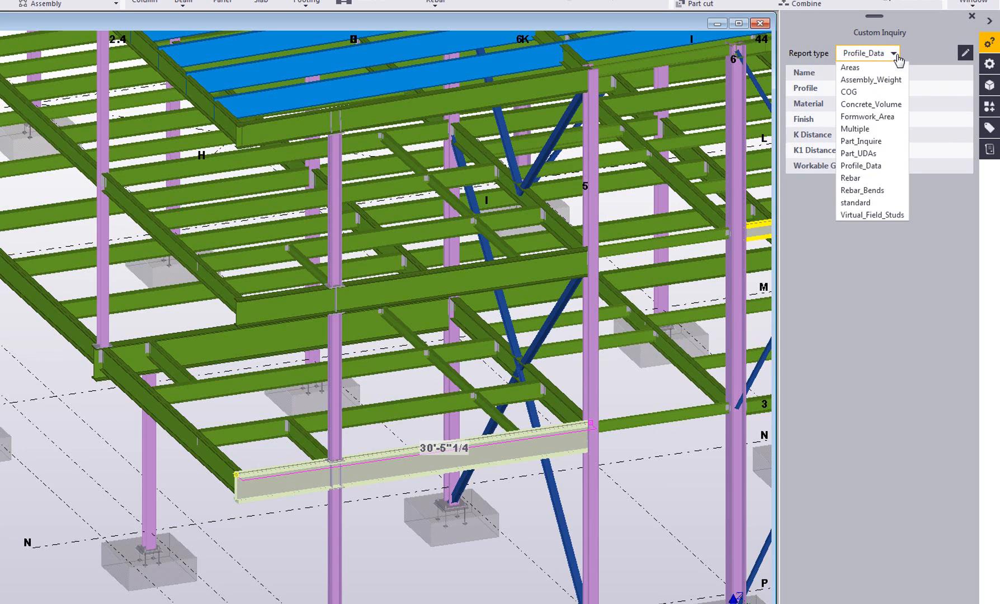
{"action": "left_click", "coordinate": [872, 214]}
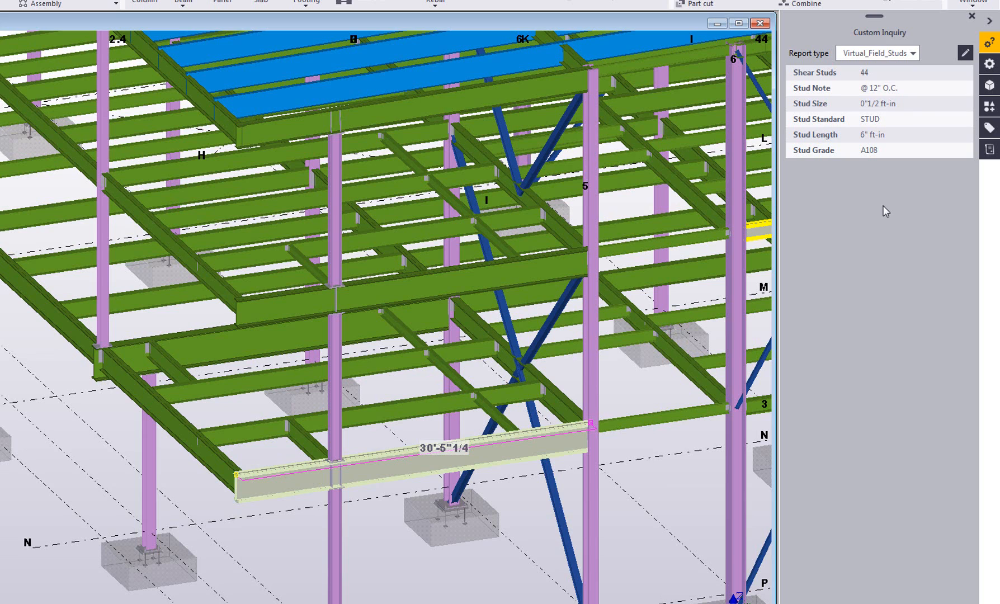
{"action": "mouse_move", "coordinate": [834, 267]}
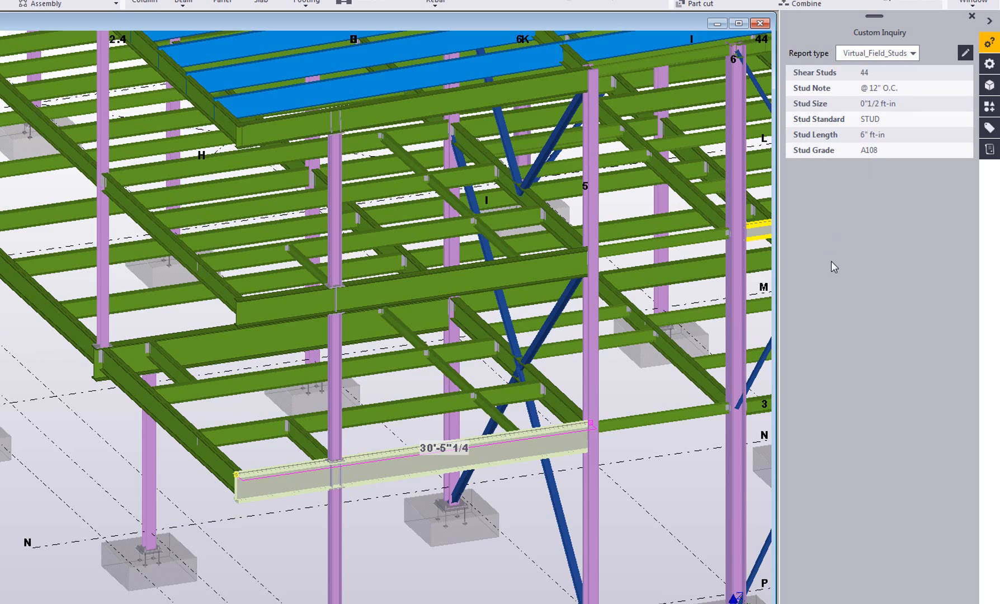
{"action": "mouse_move", "coordinate": [837, 270]}
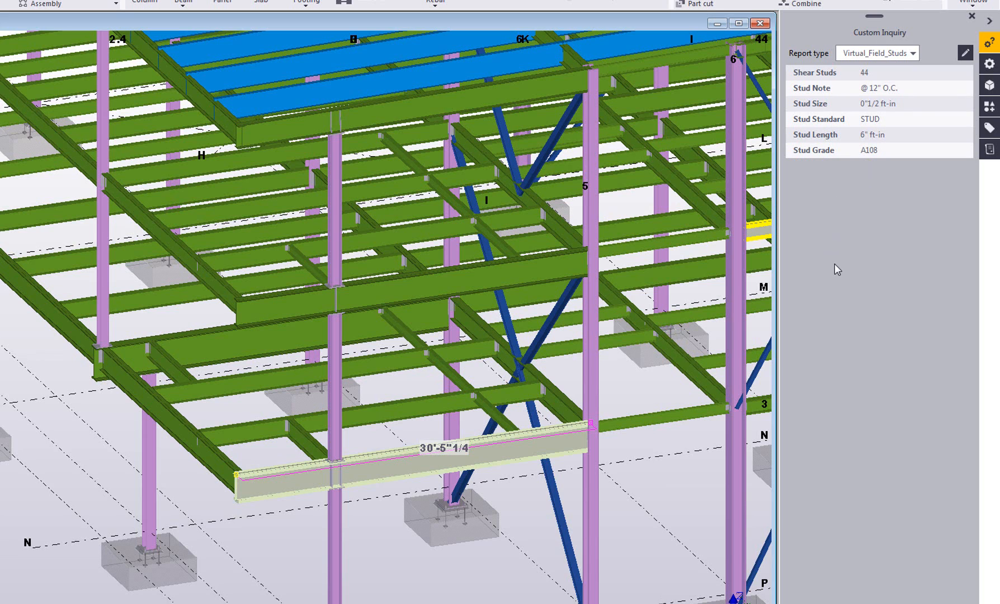
Set the report type to Part_UDAs, showing 1"1/4 camber and preliminary number 4687A.
{"action": "left_click", "coordinate": [915, 54]}
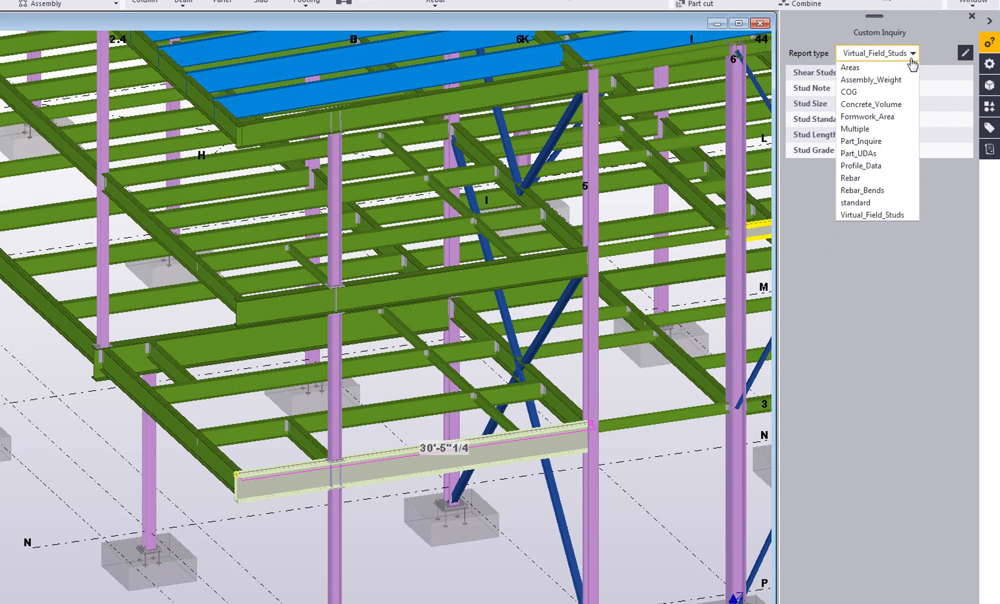
{"action": "mouse_move", "coordinate": [872, 157]}
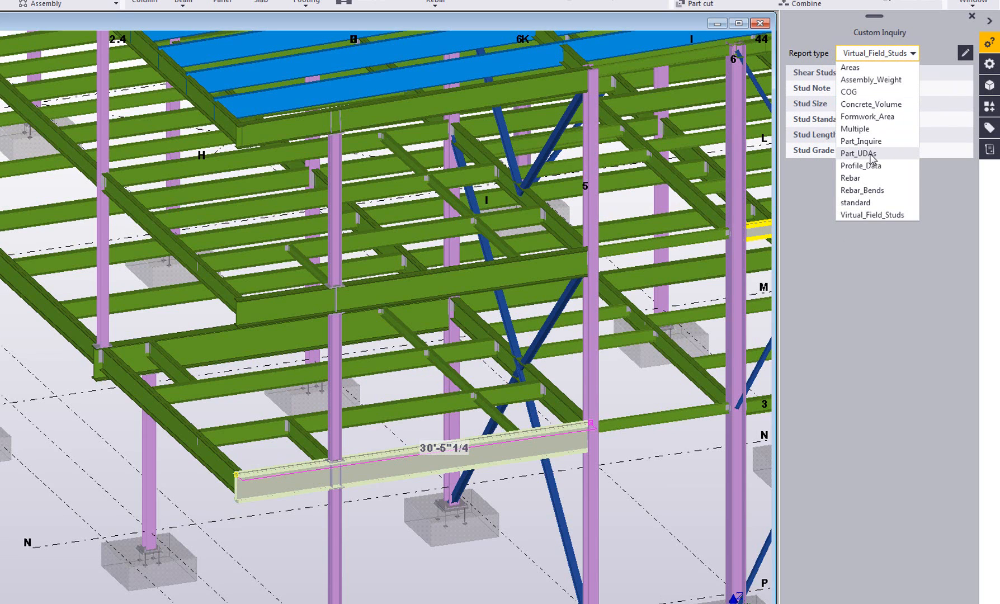
{"action": "left_click", "coordinate": [857, 153]}
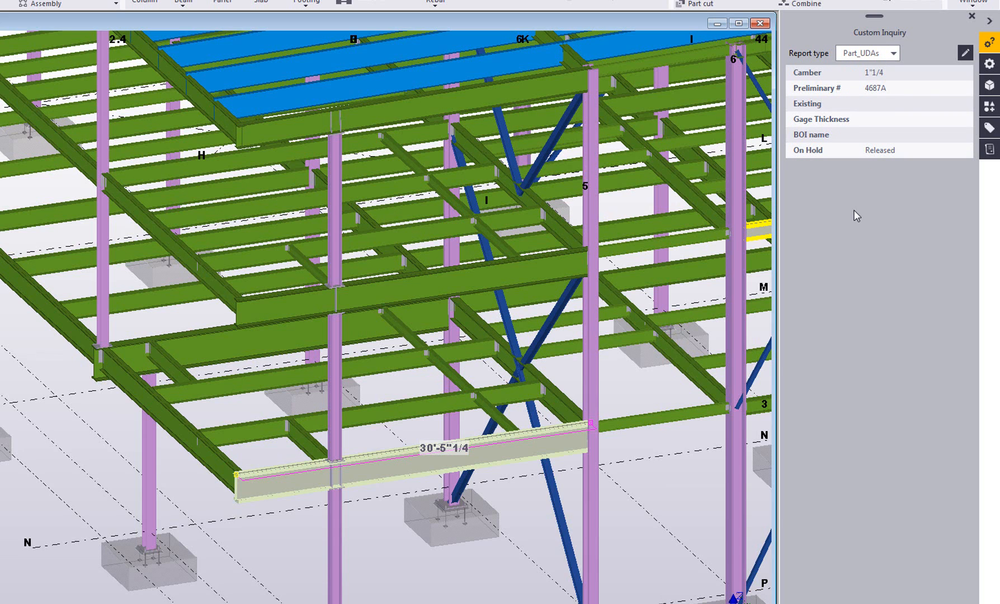
{"action": "mouse_move", "coordinate": [928, 69]}
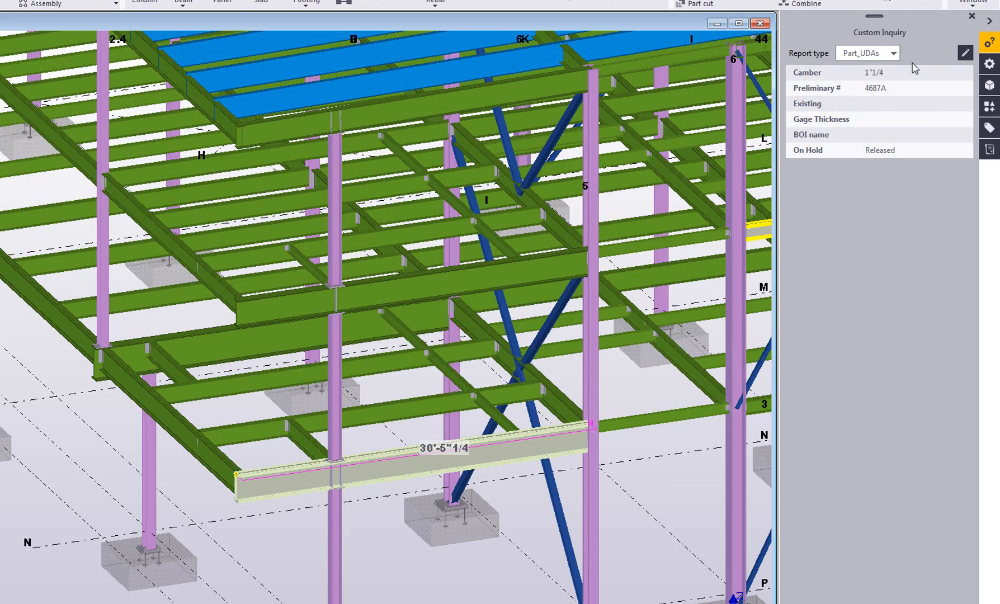
{"action": "mouse_move", "coordinate": [964, 53]}
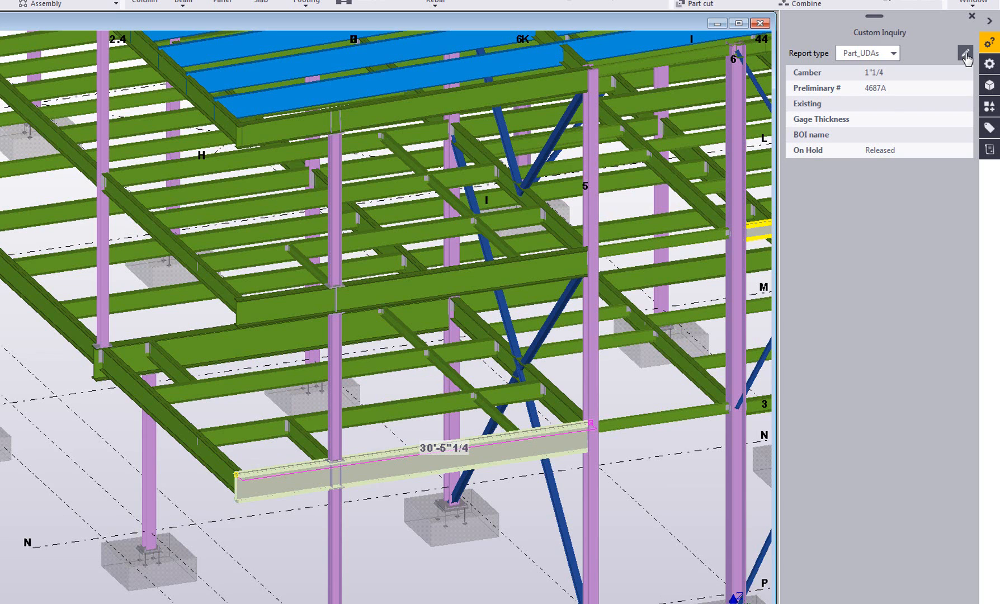
Add SHOPSTATUS and CHECKED_BY to the Part_UDAs contents, with Checked By's formula left as None.
{"action": "left_click", "coordinate": [964, 53]}
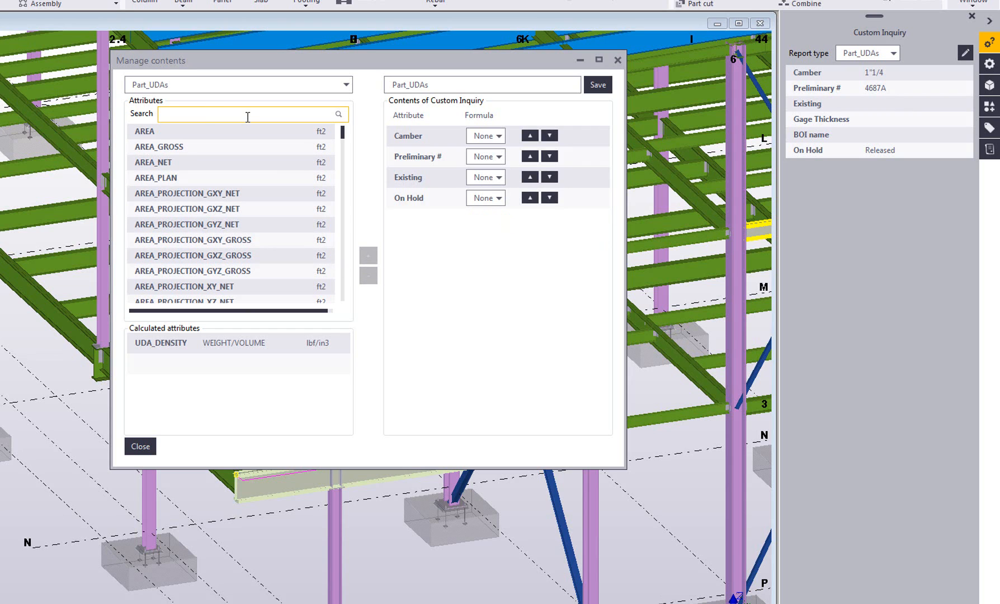
{"action": "type", "text": "shop"}
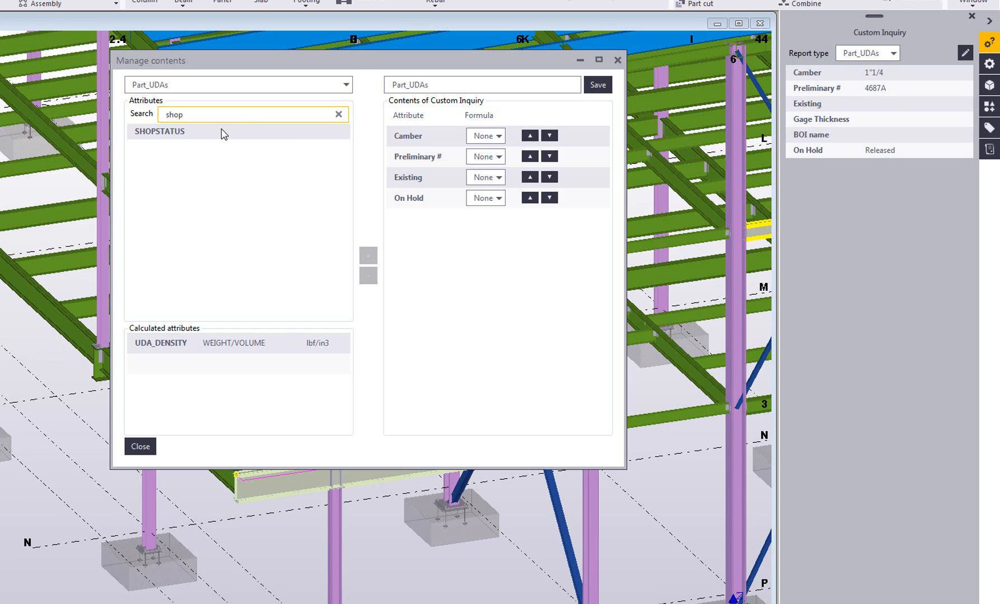
{"action": "left_click", "coordinate": [368, 255]}
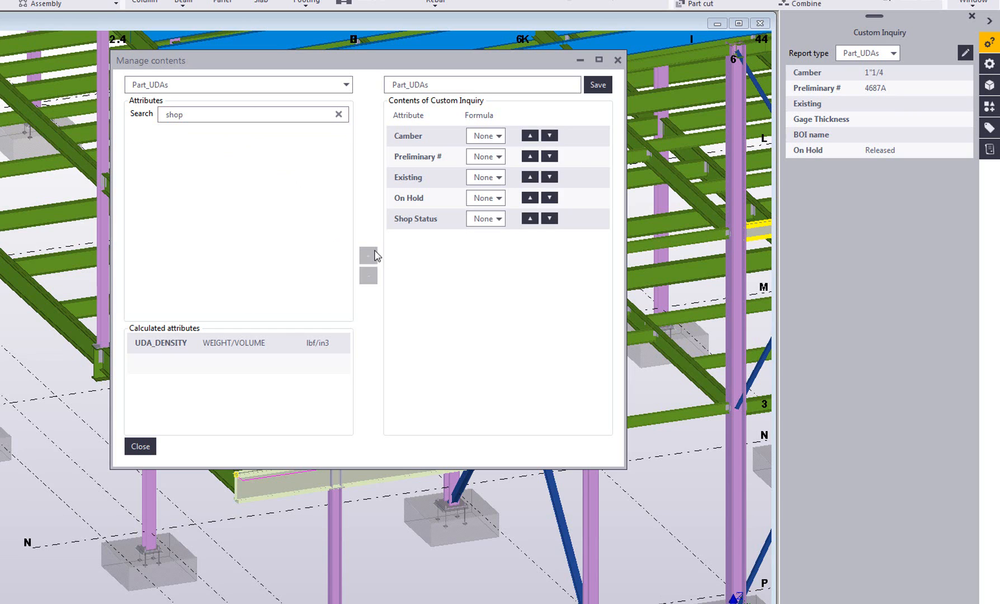
{"action": "type", "text": "check"}
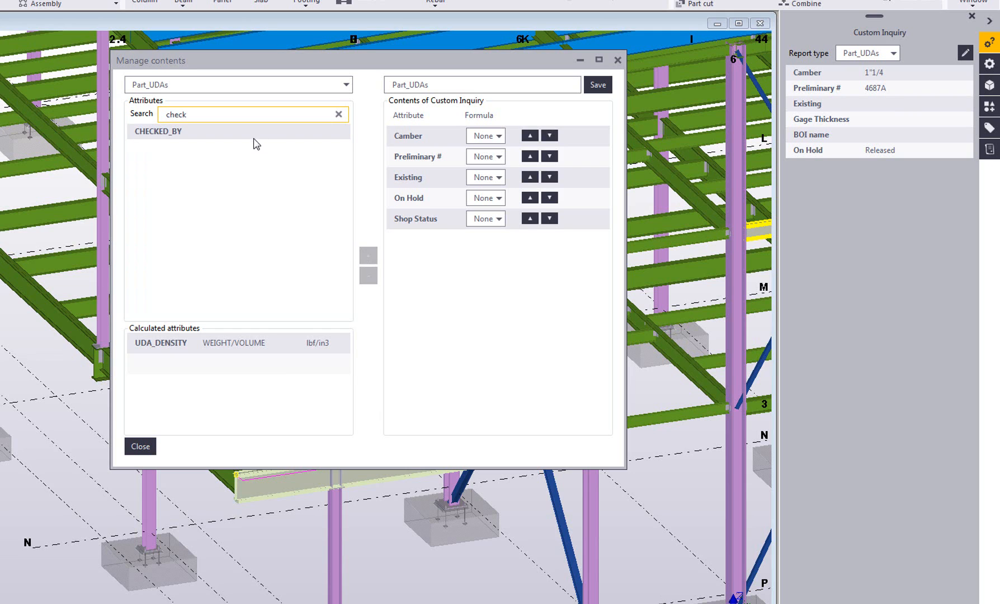
{"action": "double_click", "coordinate": [159, 131]}
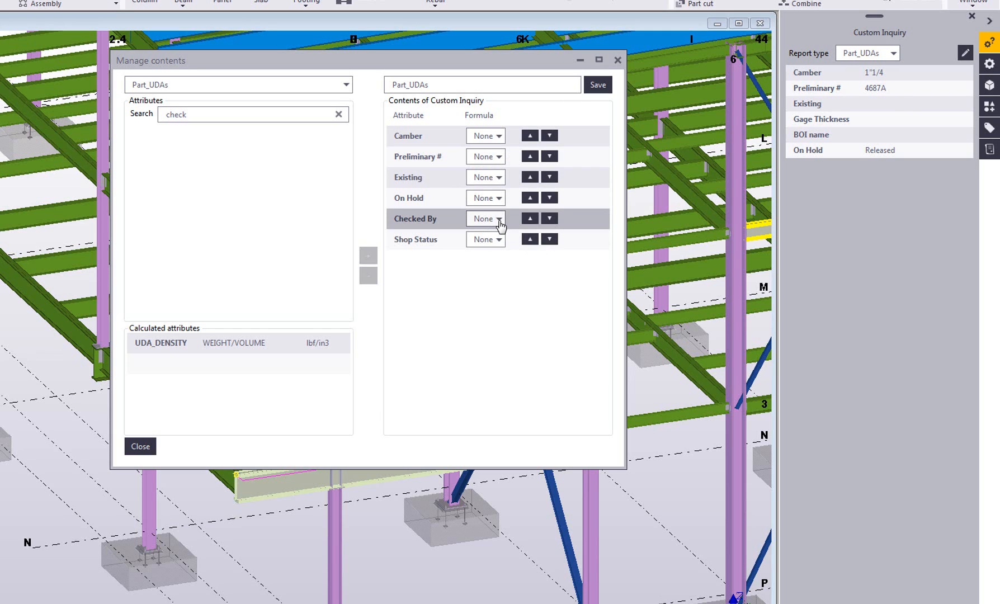
{"action": "left_click", "coordinate": [499, 218]}
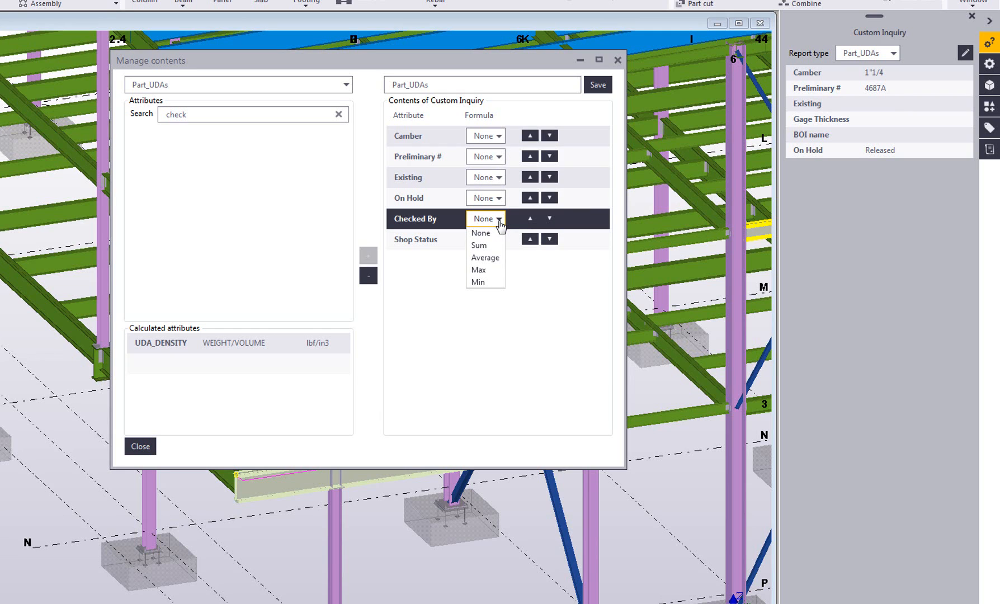
{"action": "mouse_move", "coordinate": [498, 255]}
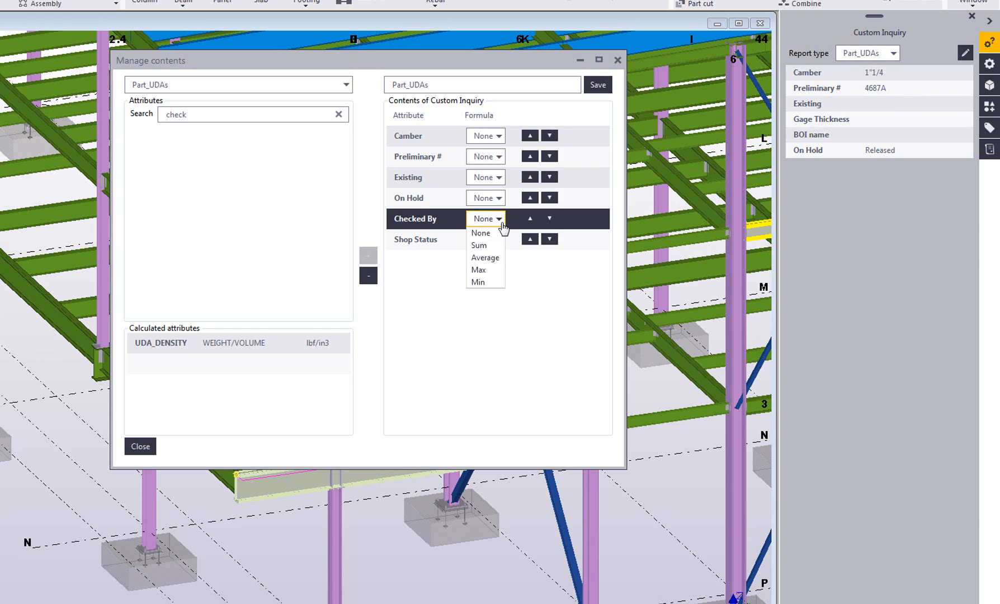
{"action": "left_click", "coordinate": [480, 232]}
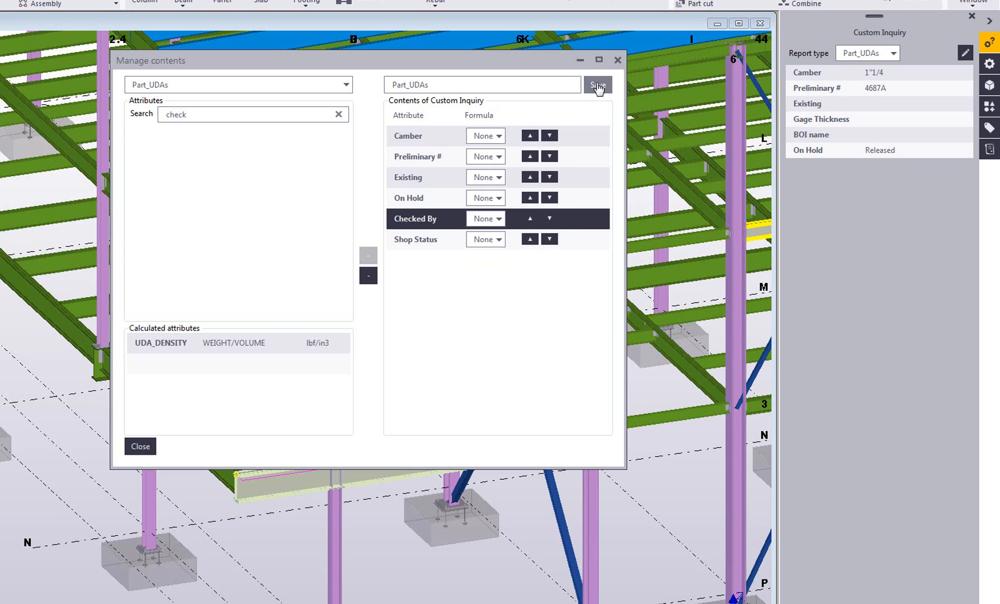
Save the Part_UDAs contents so the inquiry shows Checked By LS and Shop Status Completed-In yard.
{"action": "left_click", "coordinate": [598, 85]}
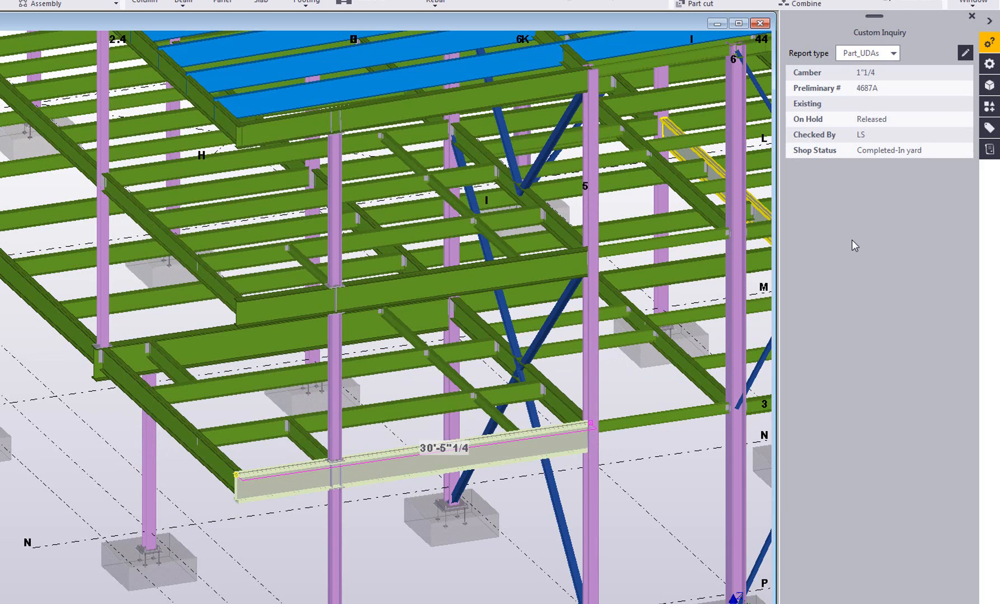
{"action": "mouse_move", "coordinate": [888, 175]}
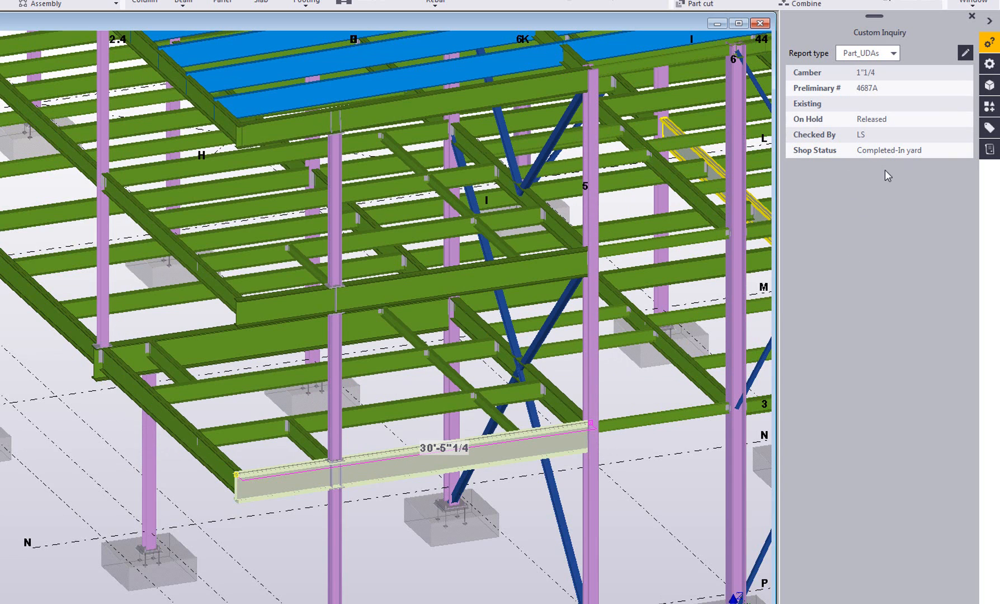
{"action": "mouse_move", "coordinate": [853, 240]}
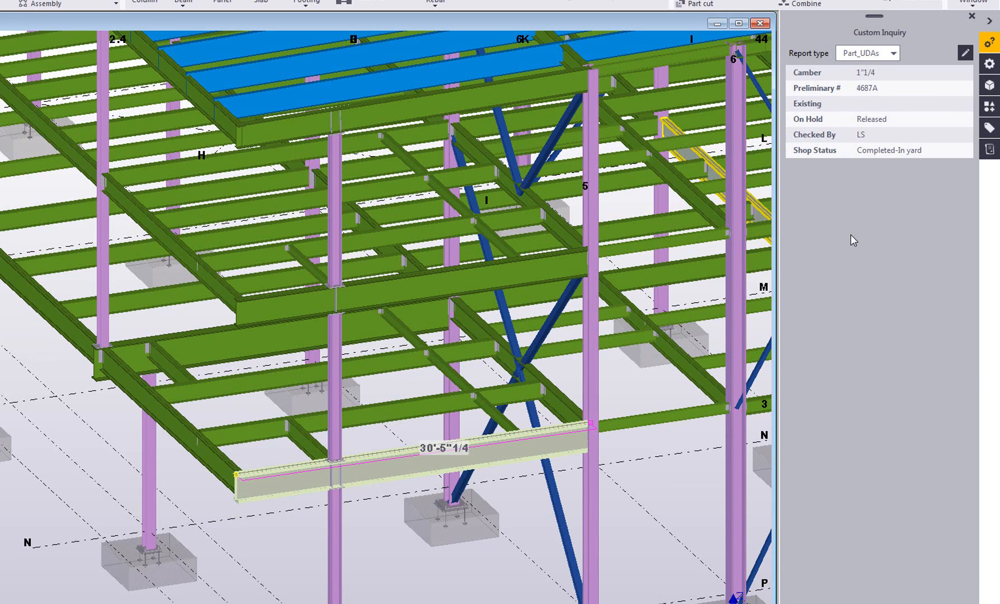